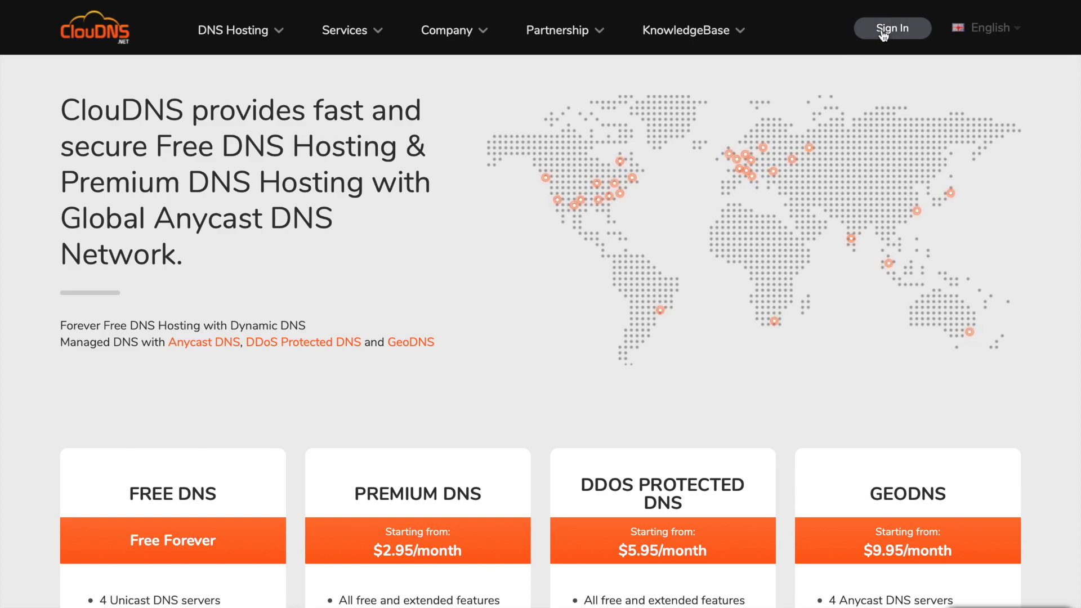
click(892, 28)
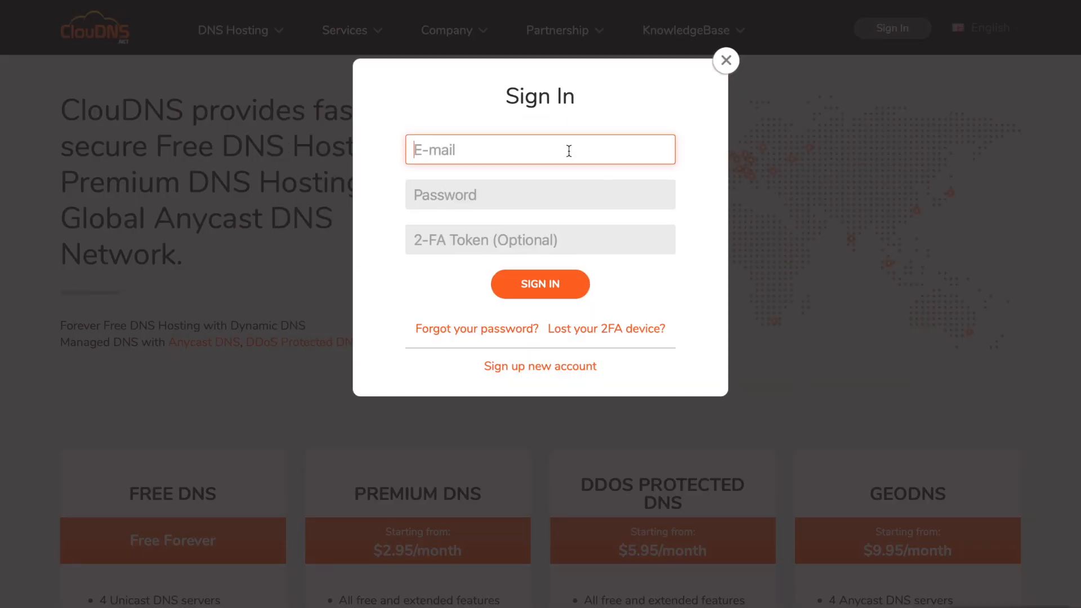
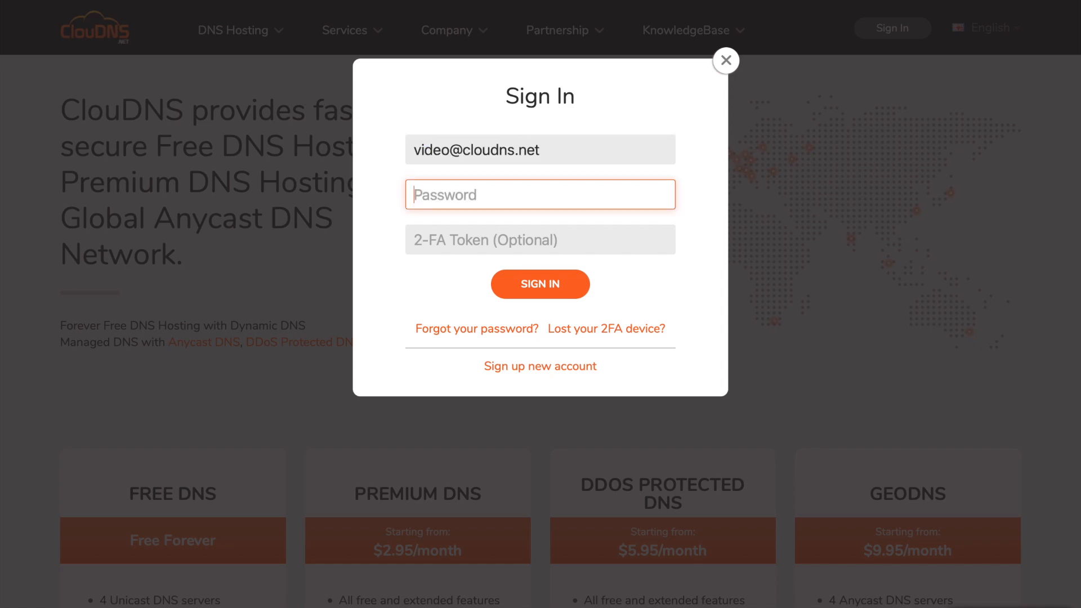
text(password)
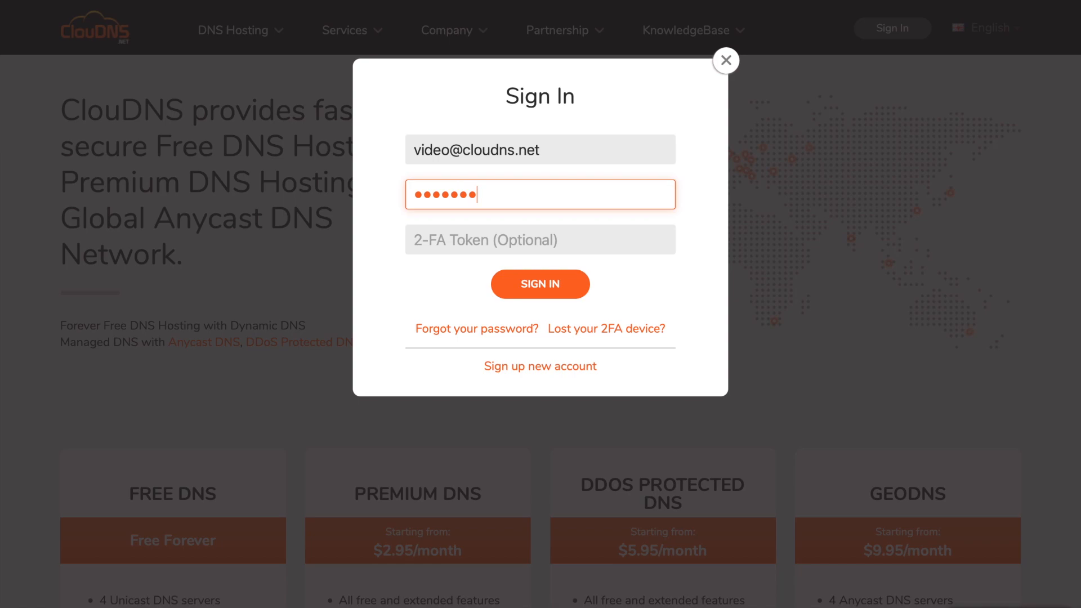
text(••)
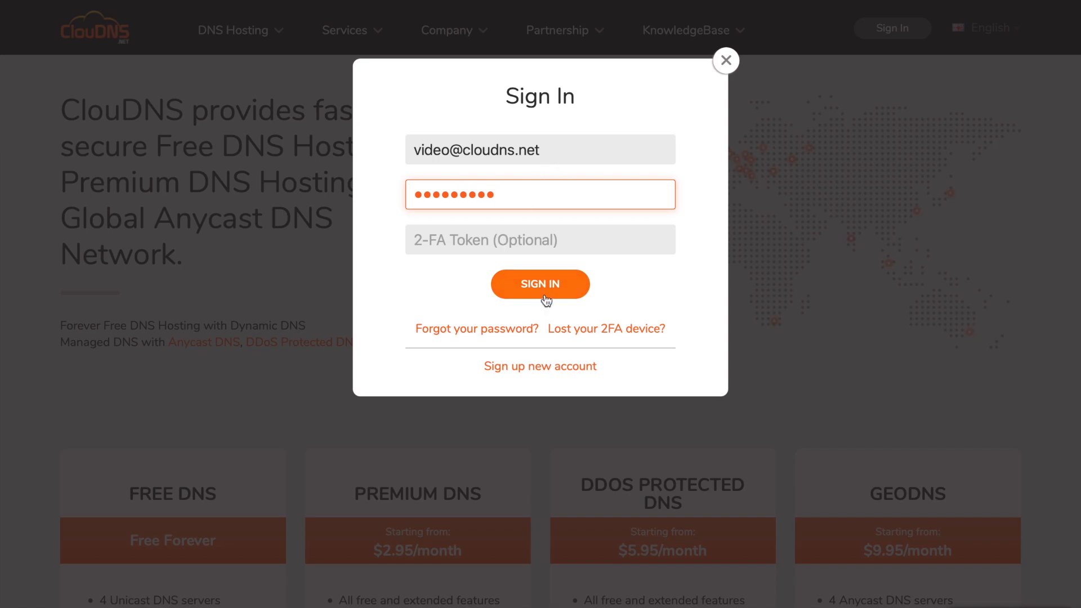
click(540, 283)
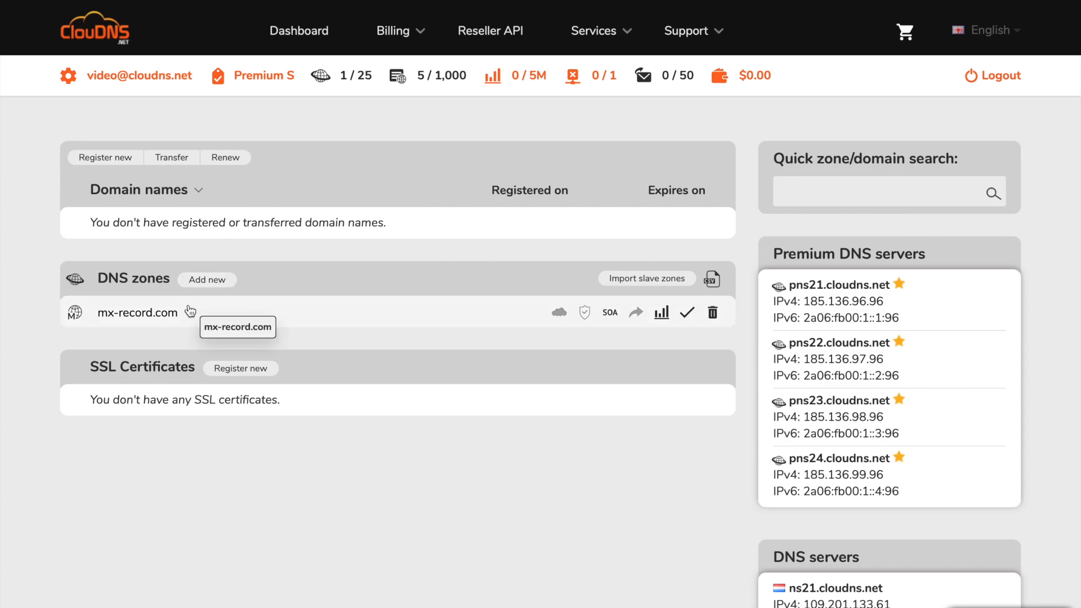
- Open the mx-record.com zone and start a new record
click(137, 313)
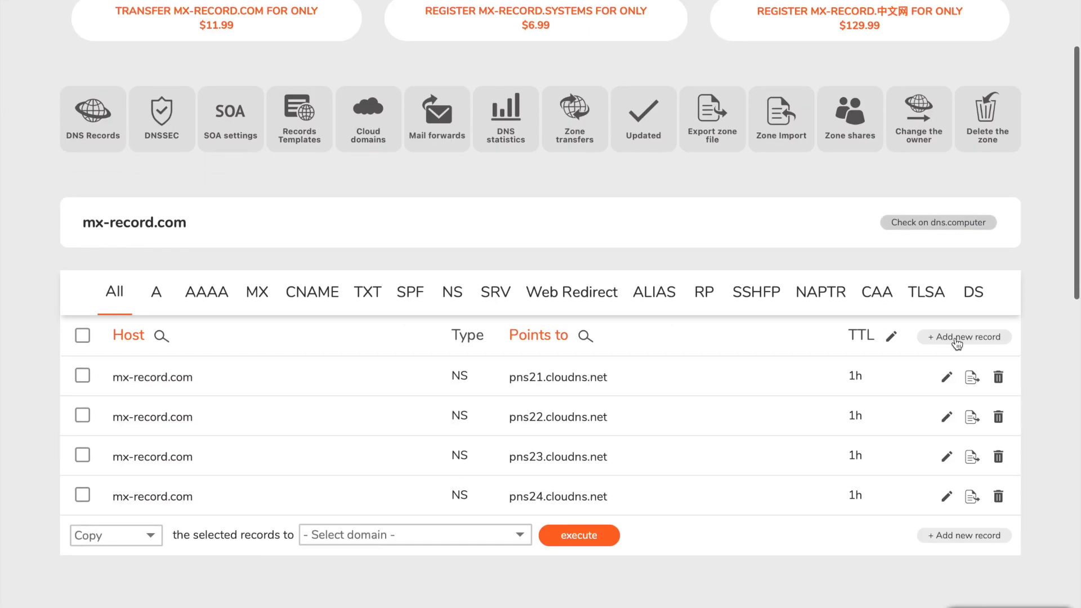
click(963, 337)
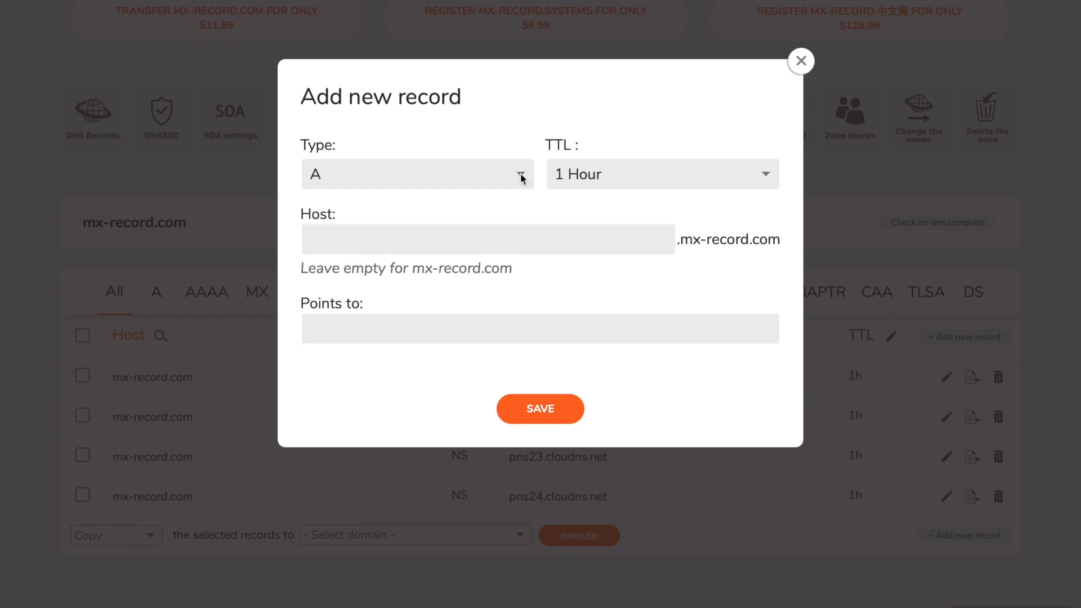
- Save an MX record with priority 5 pointing to mail.example.com
click(417, 174)
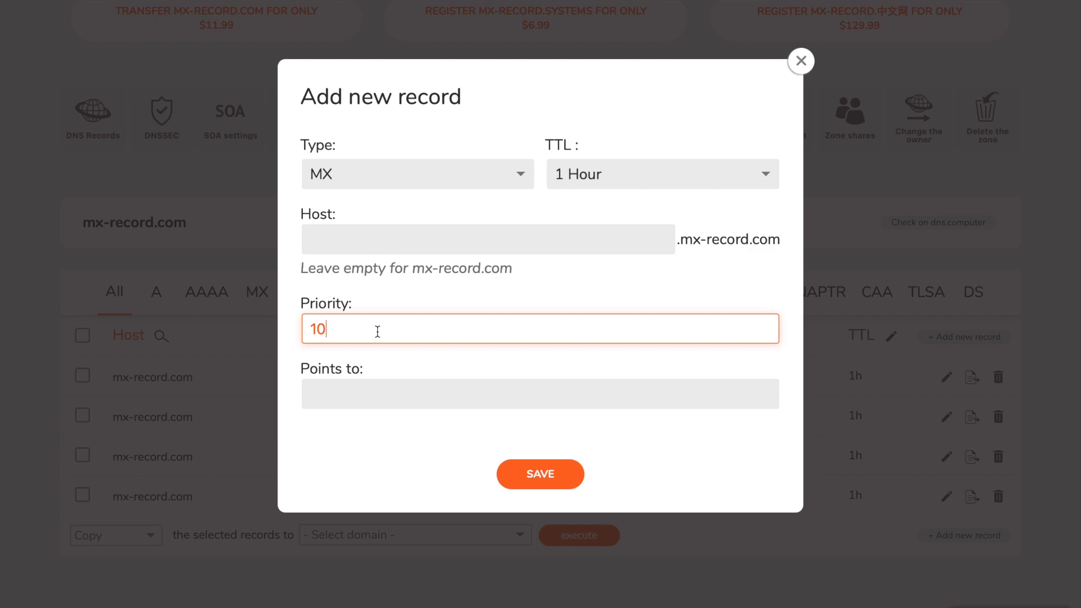
text(5)
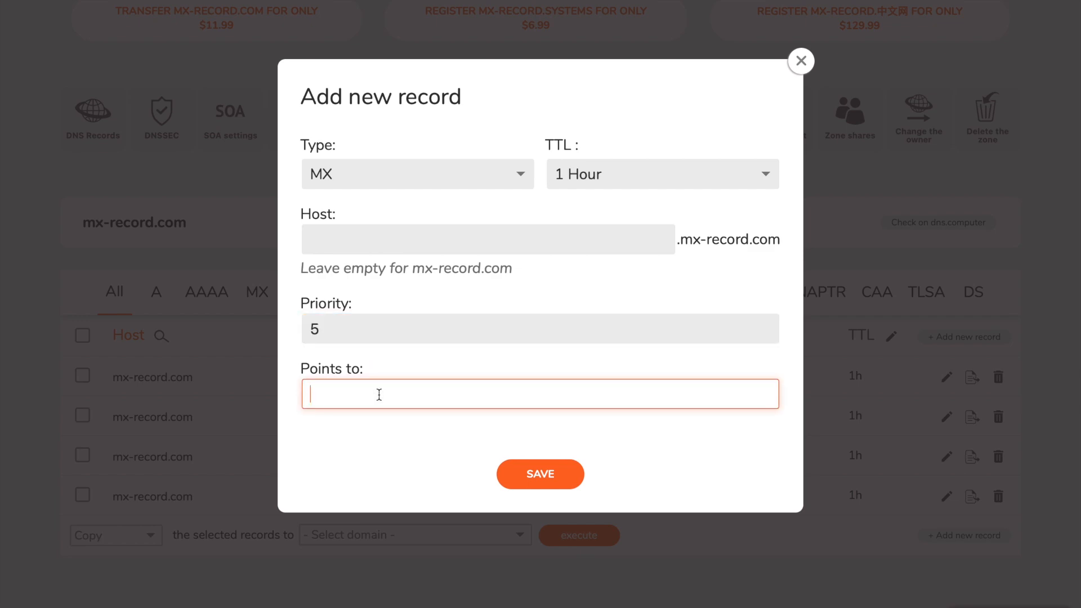
text(mail.exam)
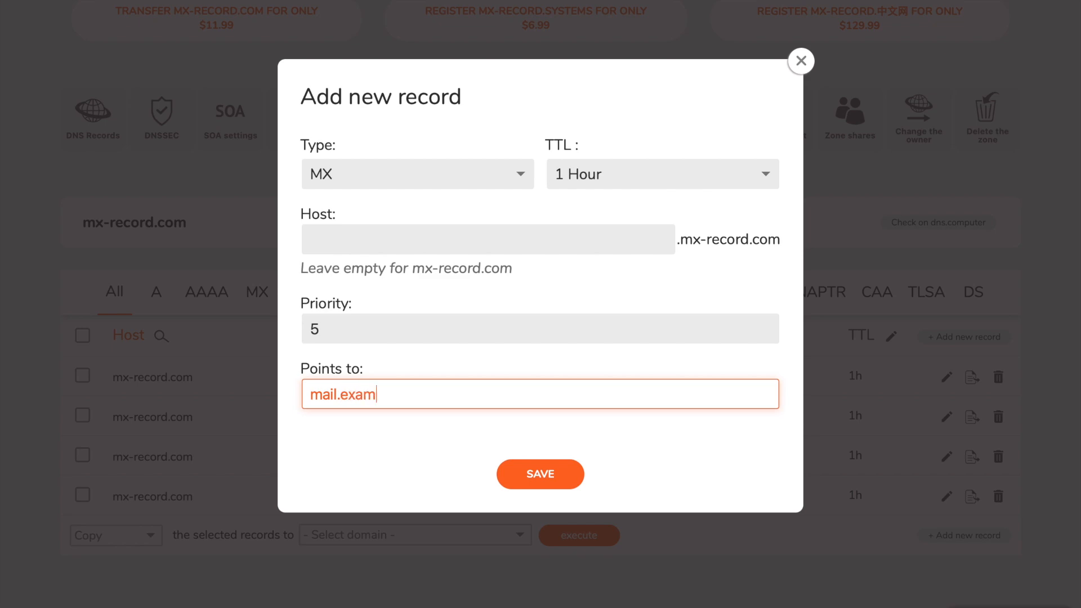
text(ple.com)
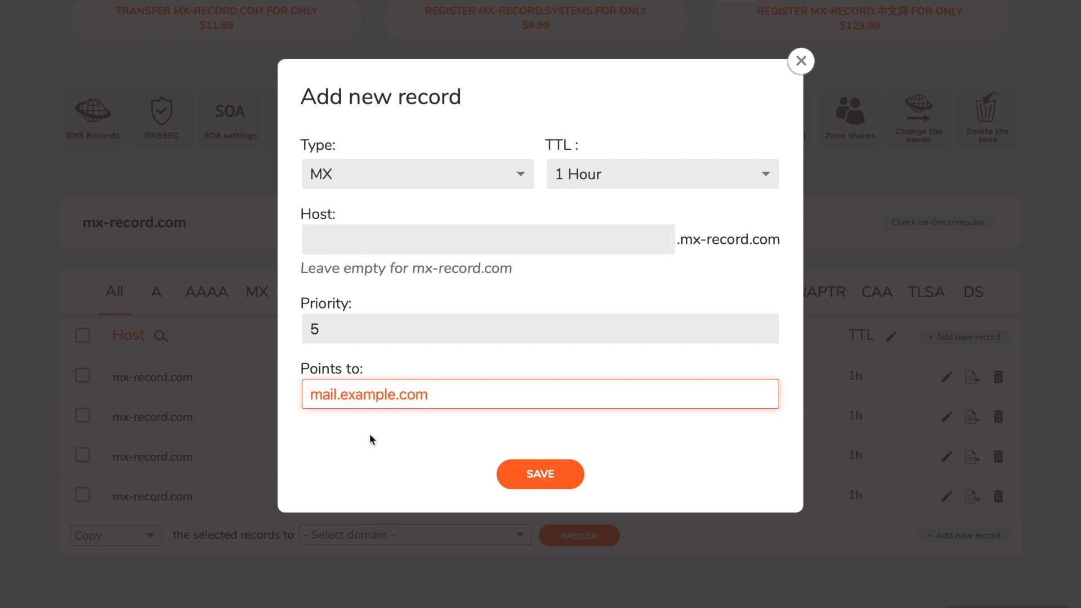
click(540, 474)
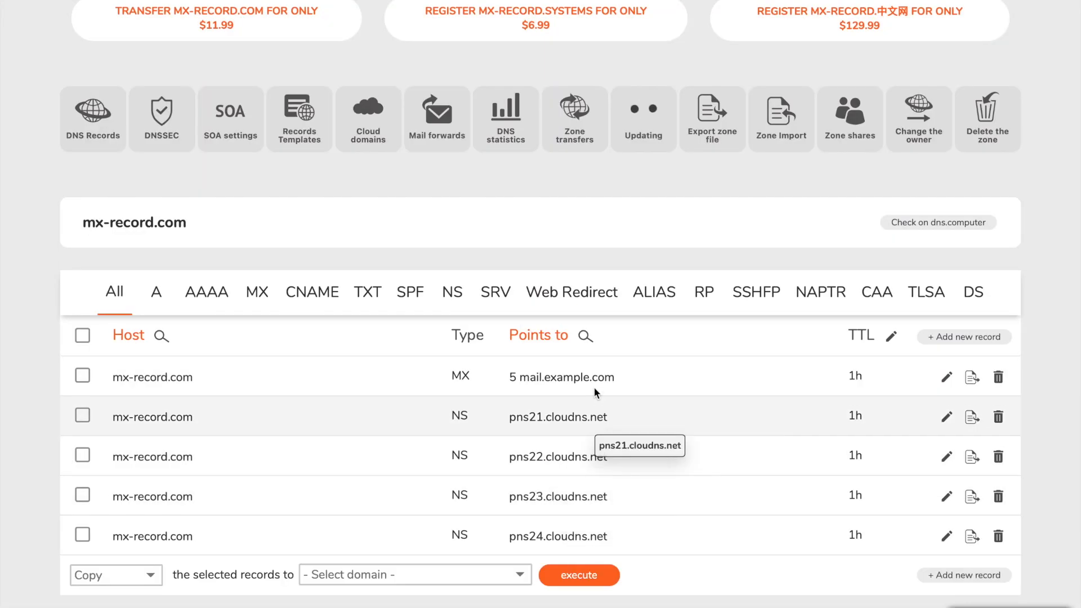
mouse_move(605, 376)
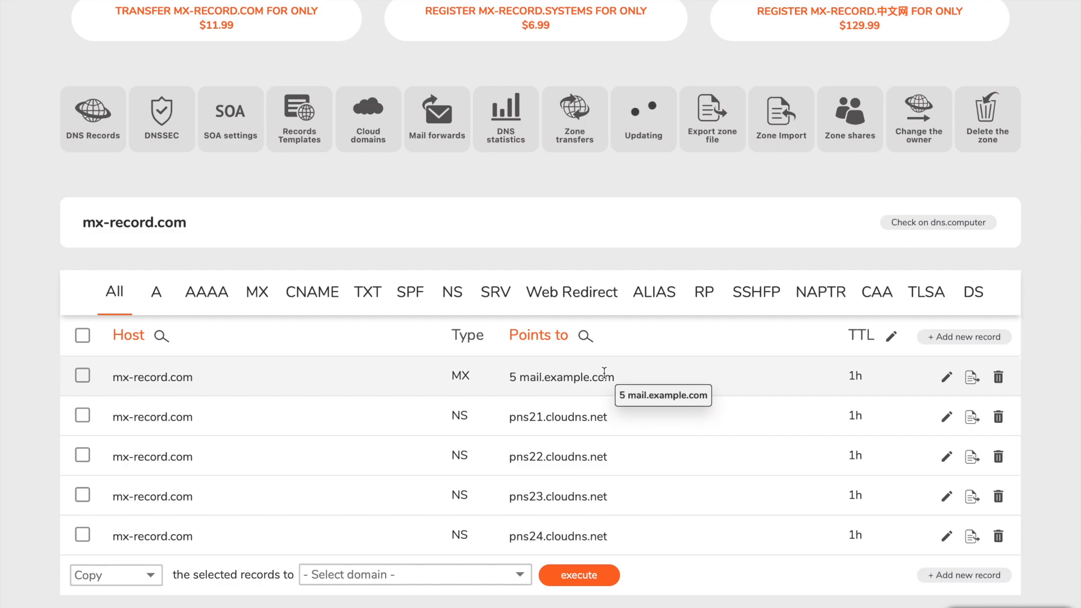